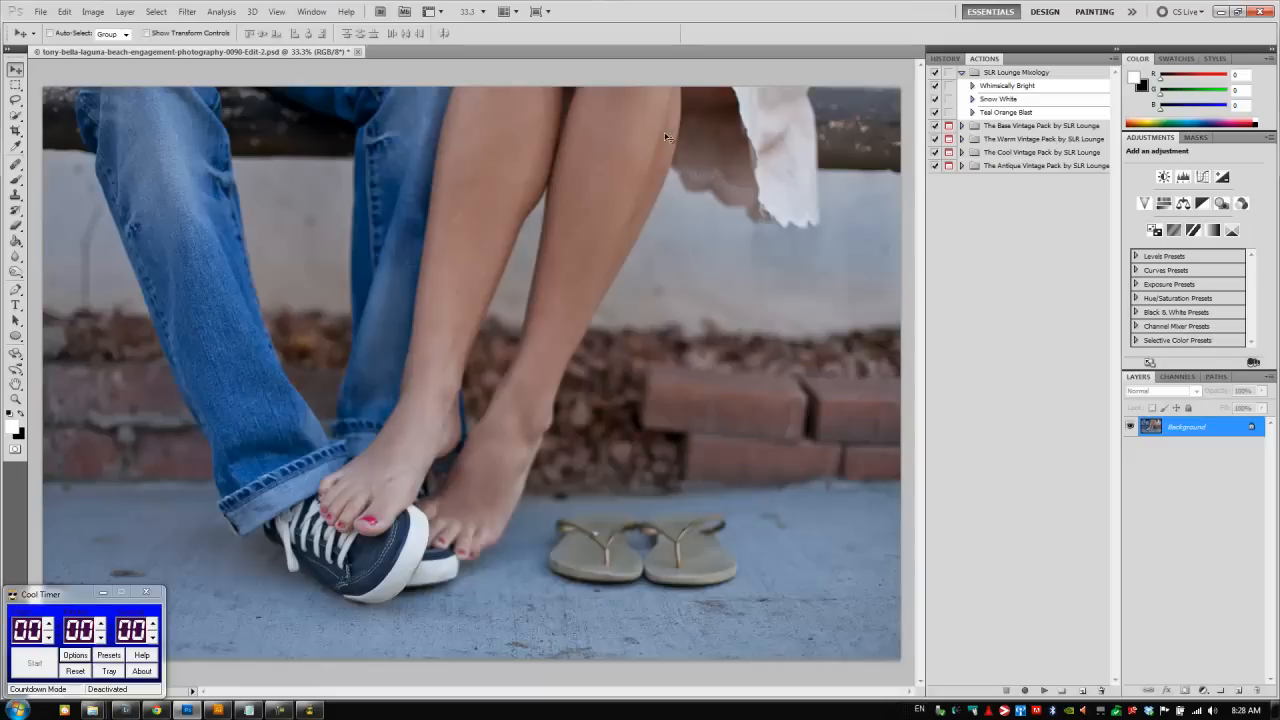
{"action": "mouse_move", "coordinate": [658, 122]}
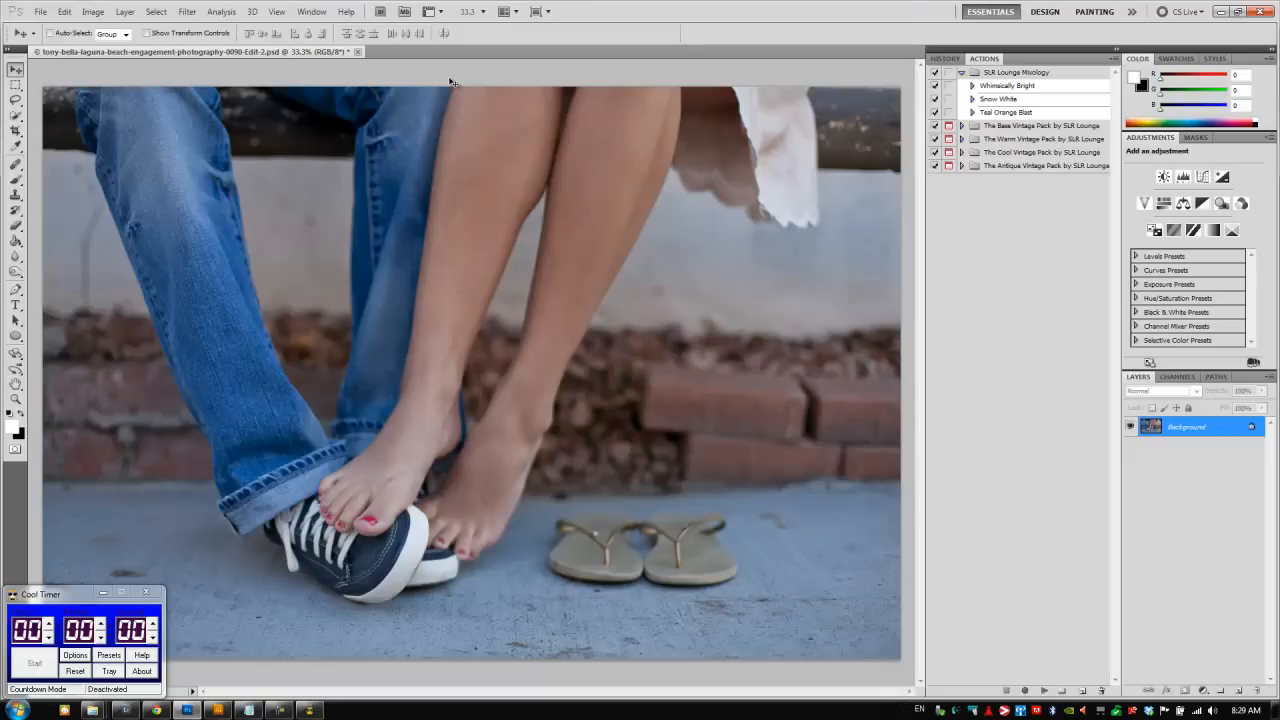
{"action": "mouse_move", "coordinate": [460, 100]}
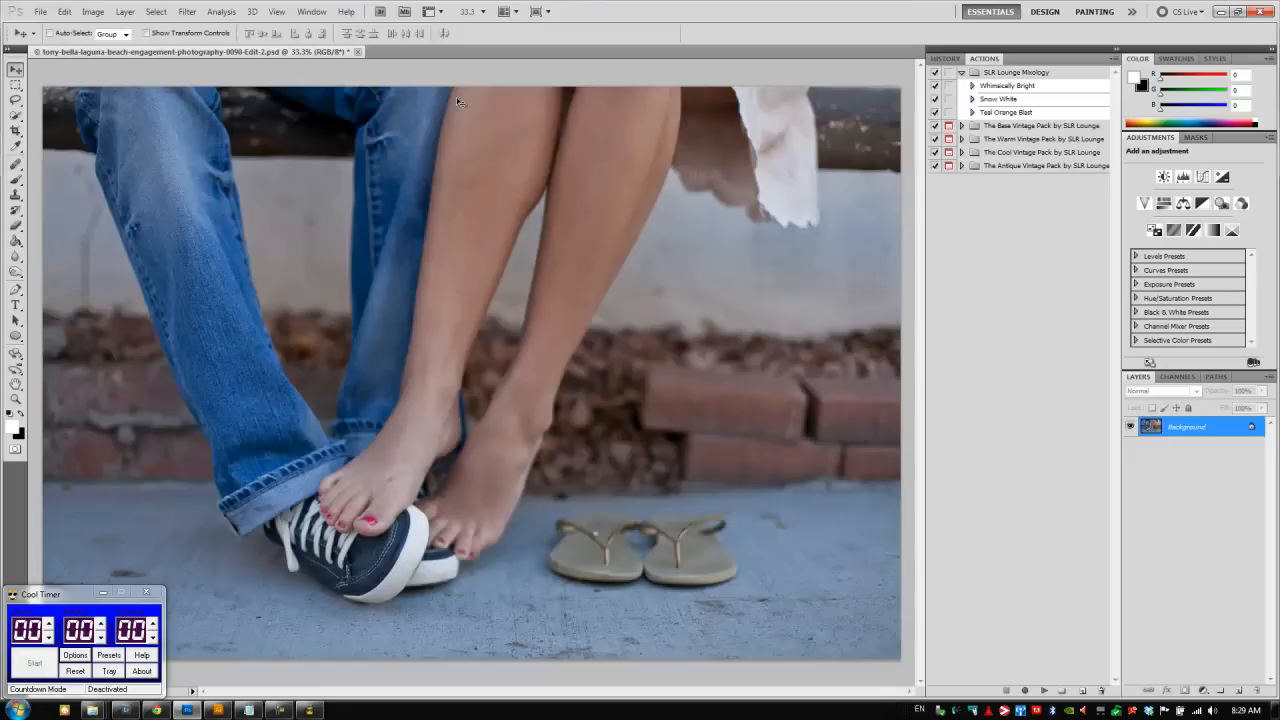
{"action": "mouse_move", "coordinate": [938, 28]}
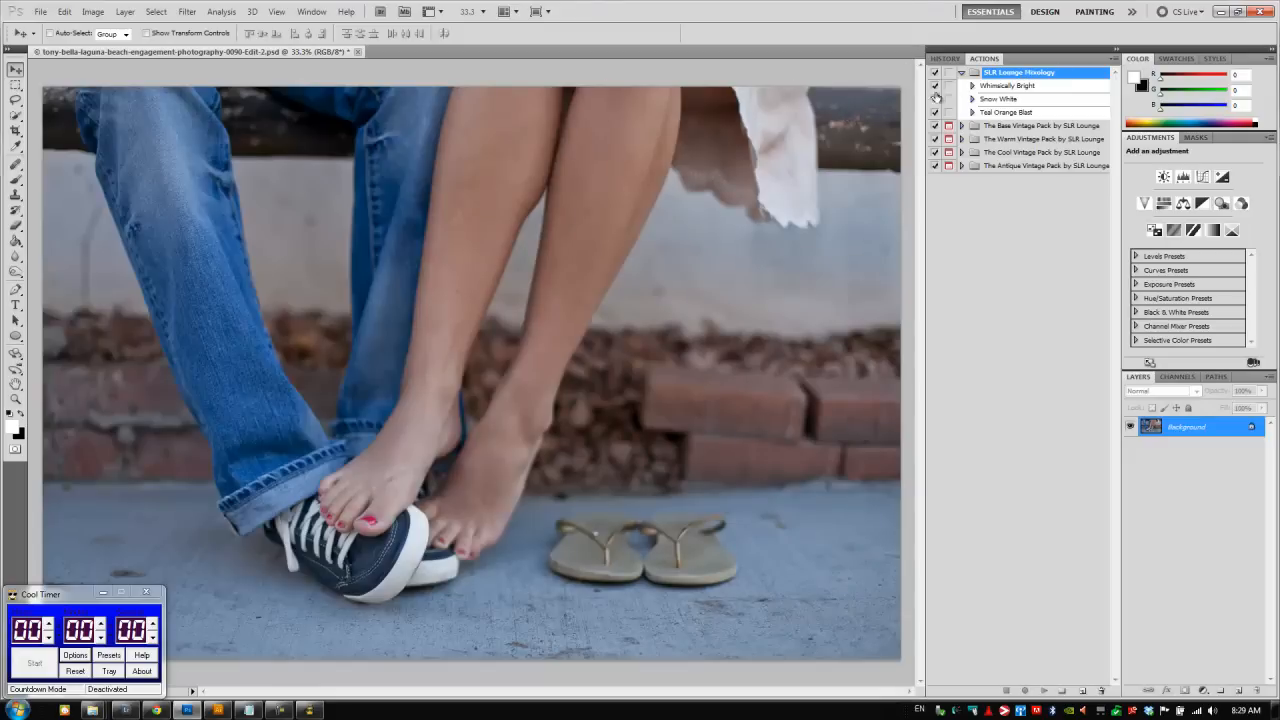
{"action": "mouse_move", "coordinate": [1100, 692]}
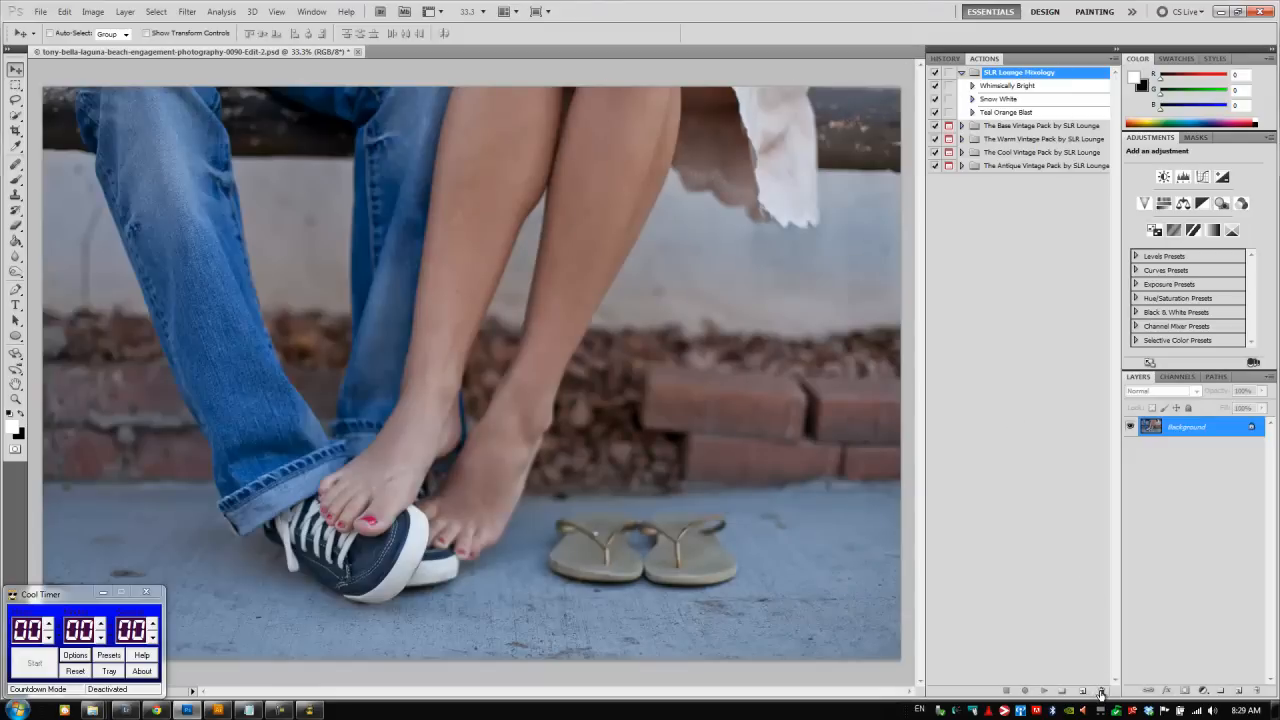
Create an action named 'Faded Film' in the SLR Lounge Mixology set and begin recording.
{"action": "left_click", "coordinate": [1100, 690]}
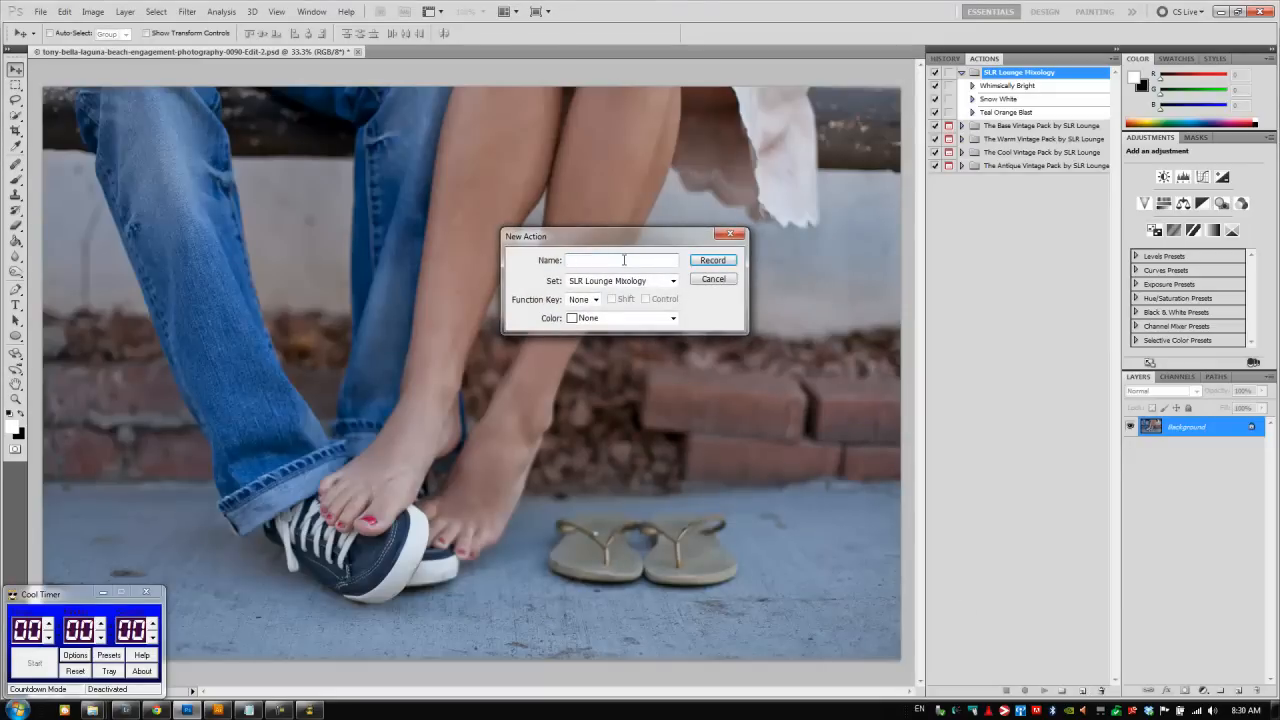
{"action": "type", "text": "Faded Film"}
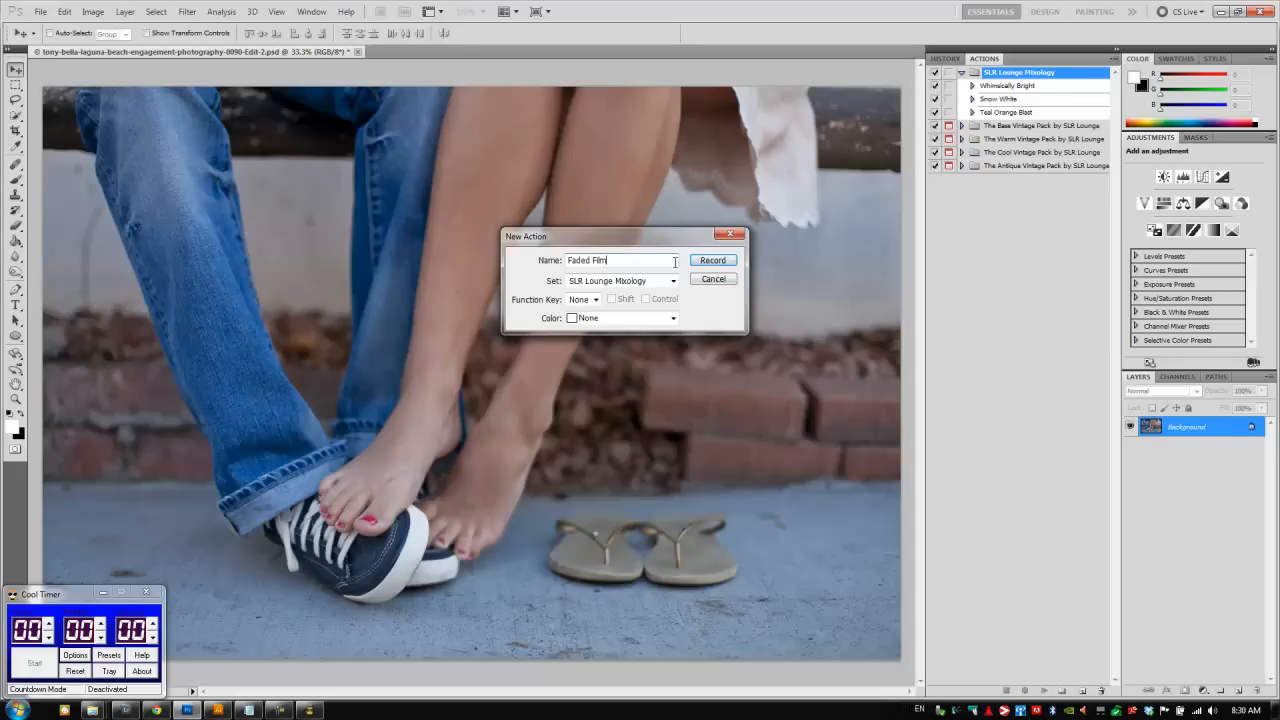
{"action": "left_click", "coordinate": [712, 260]}
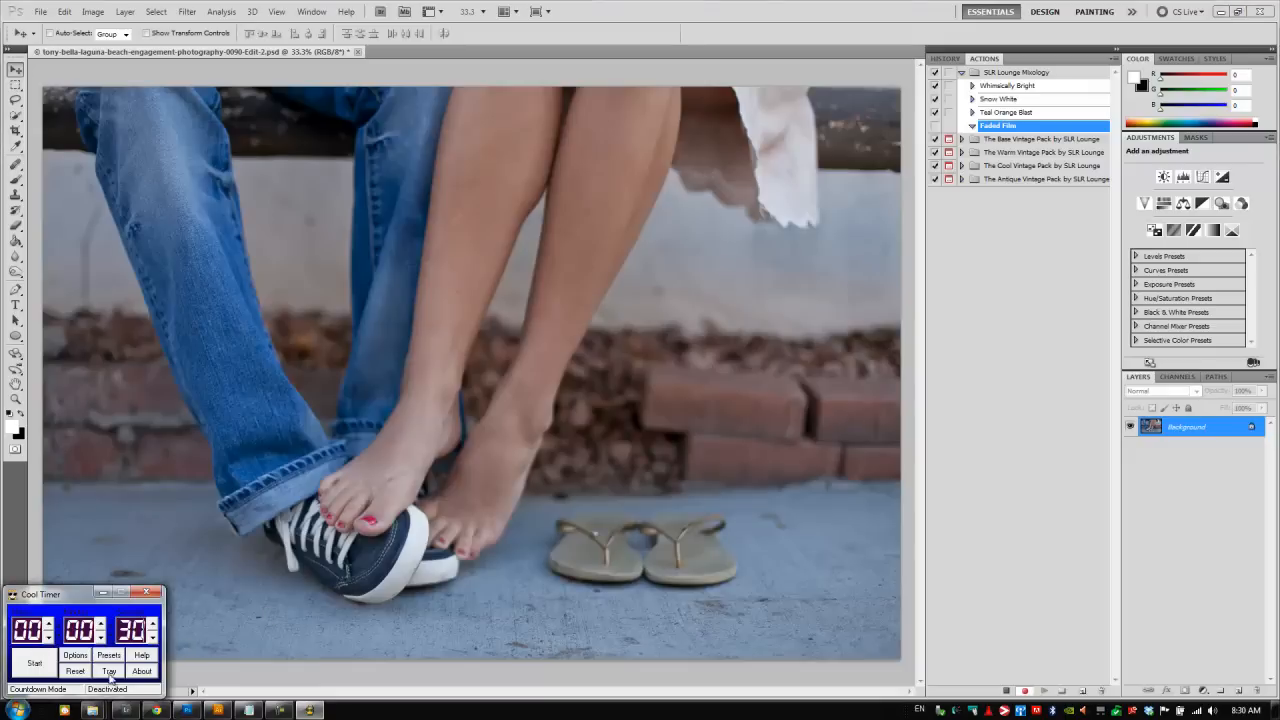
Play BW+ Neutral Punch and Brighten from The Base Vintage Pack, then select the adjustment layers.
{"action": "left_click", "coordinate": [36, 662]}
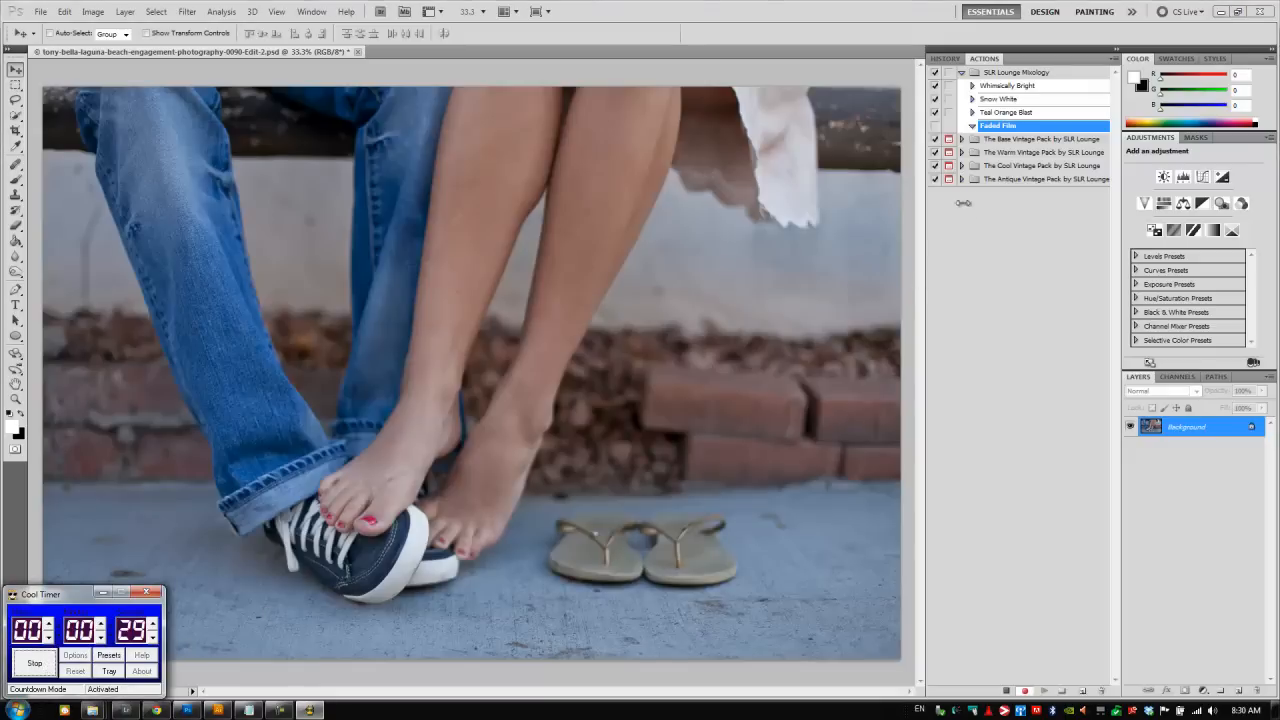
{"action": "left_click", "coordinate": [962, 180]}
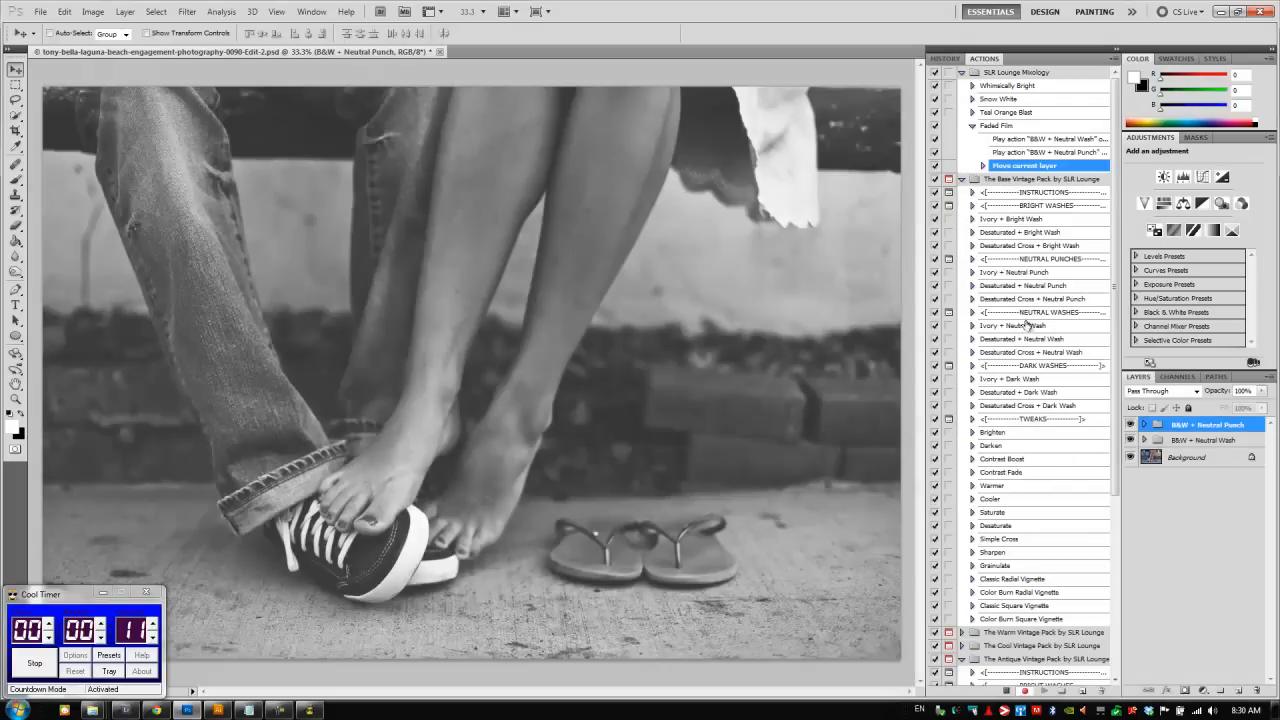
{"action": "left_click", "coordinate": [994, 432]}
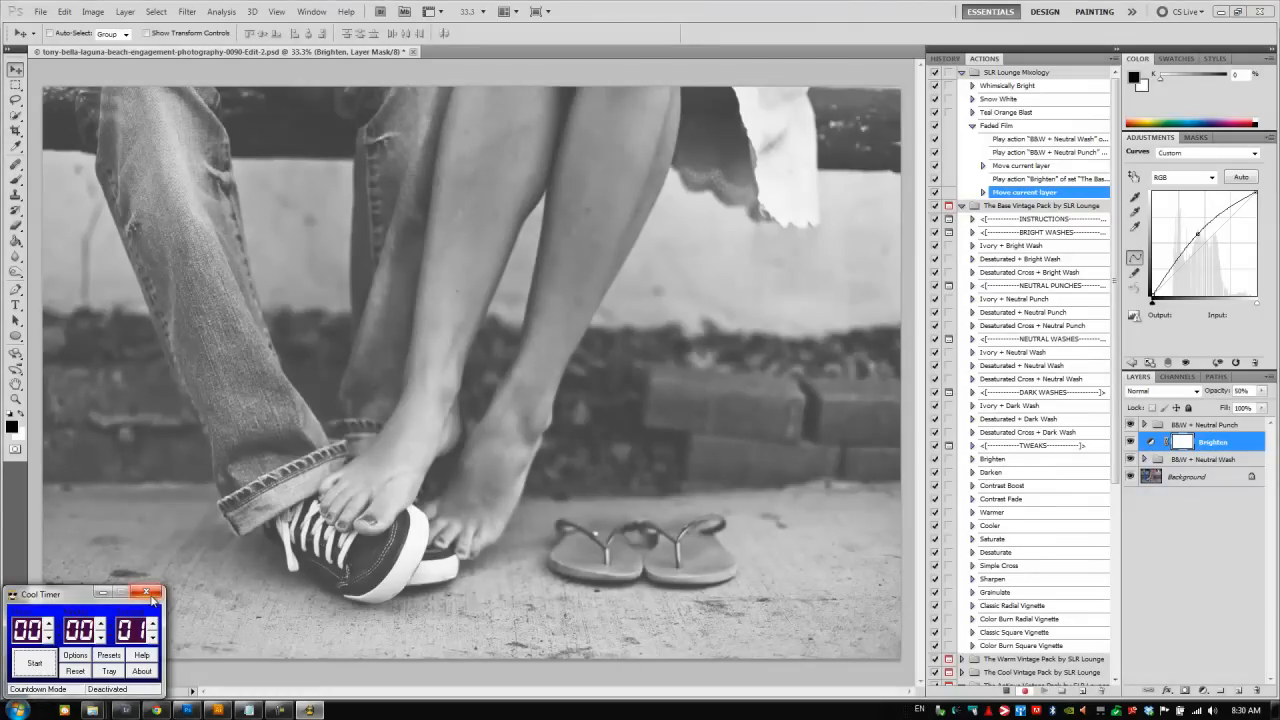
{"action": "left_click", "coordinate": [144, 592]}
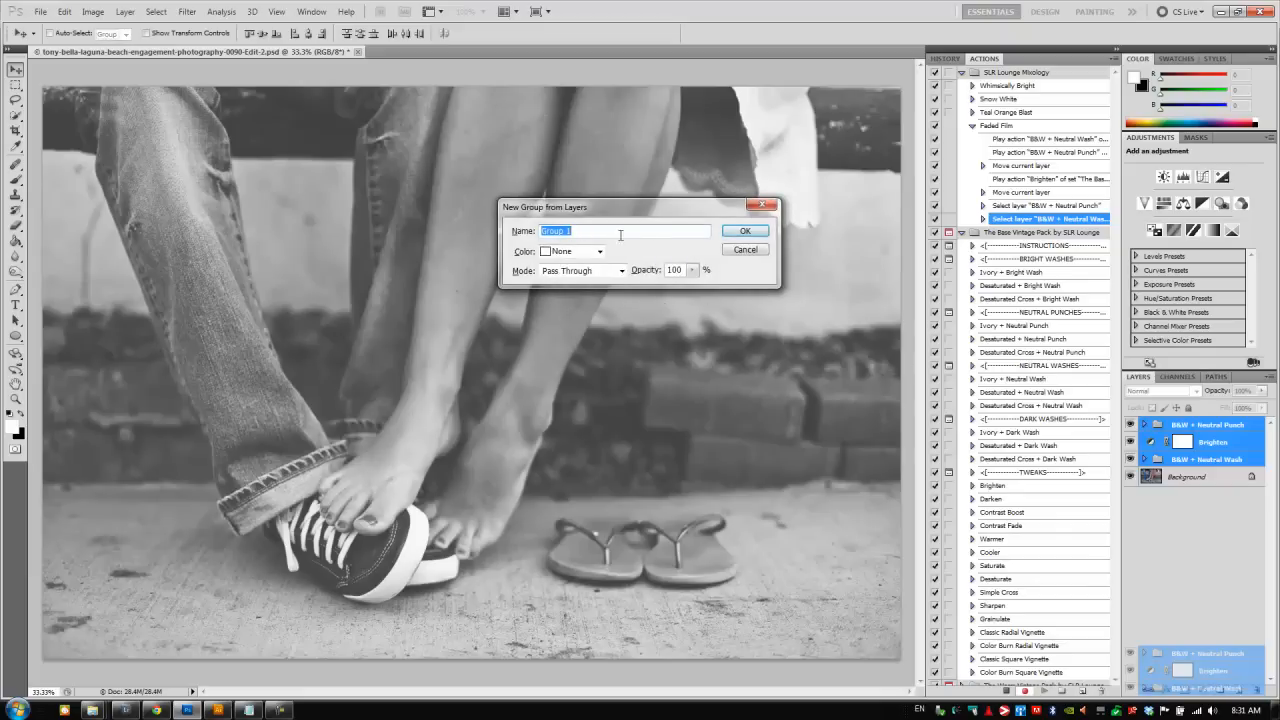
Group the selected adjustment layers into a layer group named 'Faded Film'.
{"action": "type", "text": "Faded Film"}
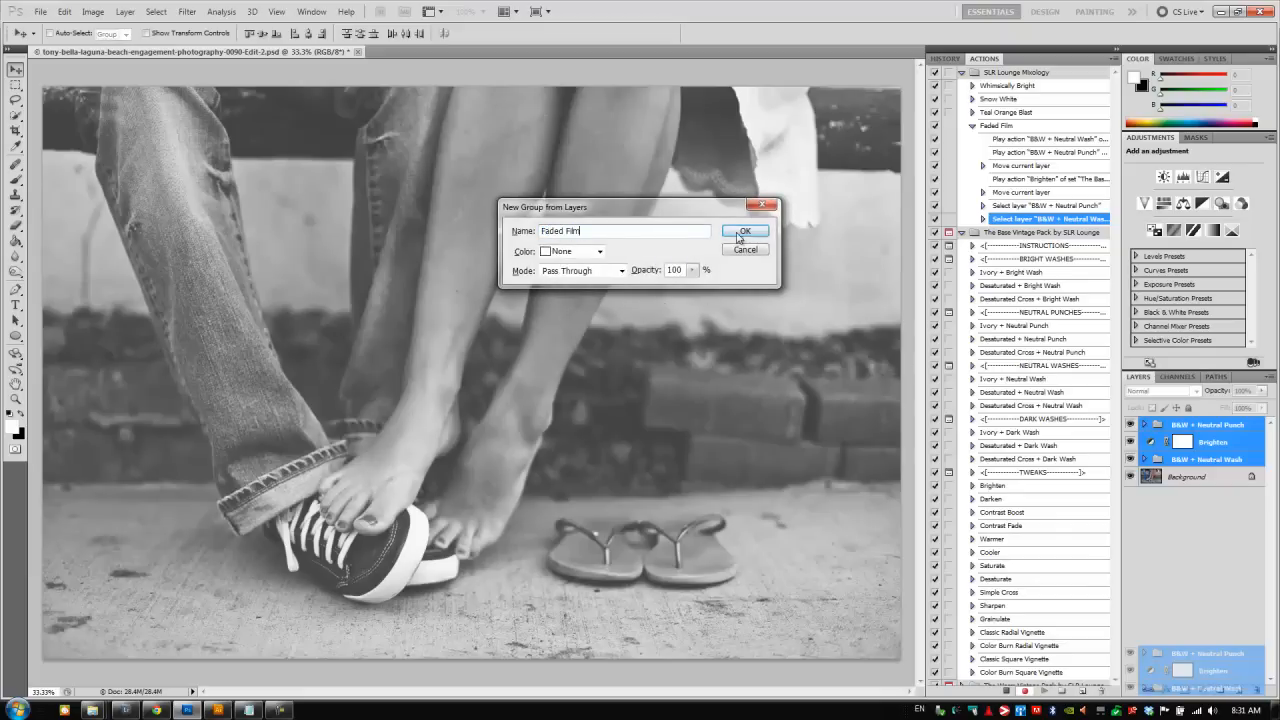
{"action": "left_click", "coordinate": [744, 232]}
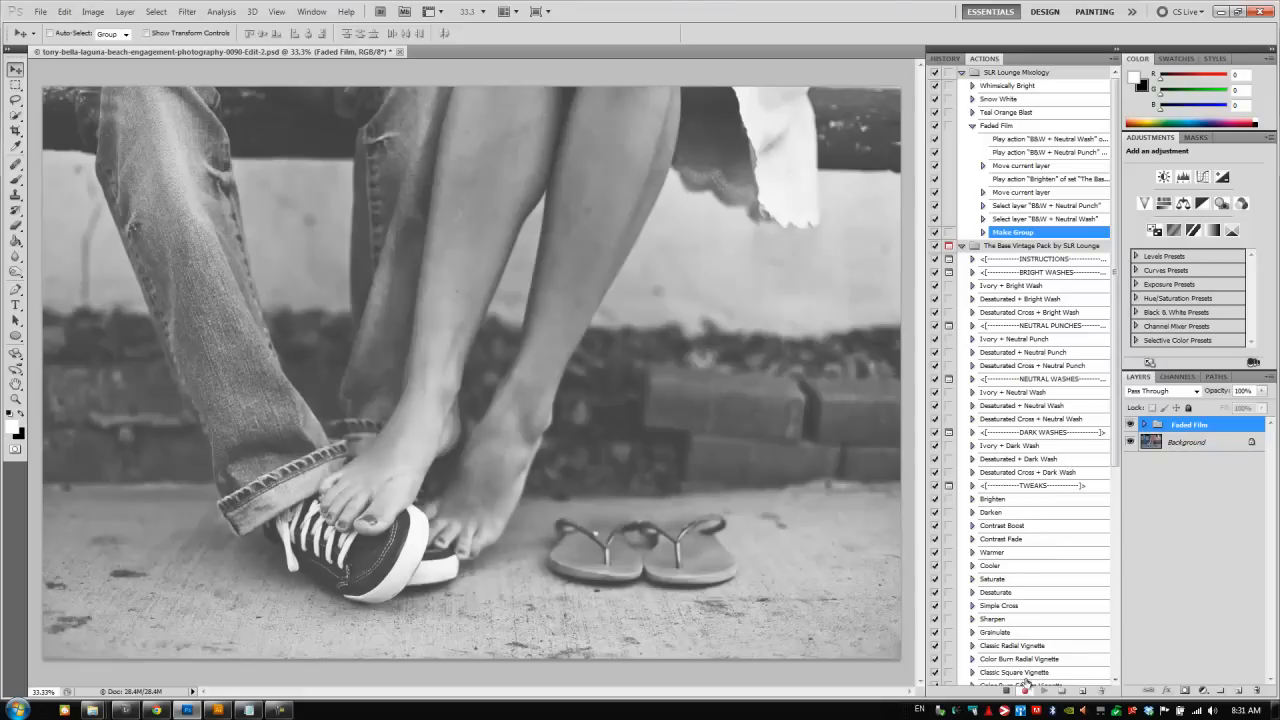
{"action": "mouse_move", "coordinate": [1224, 438]}
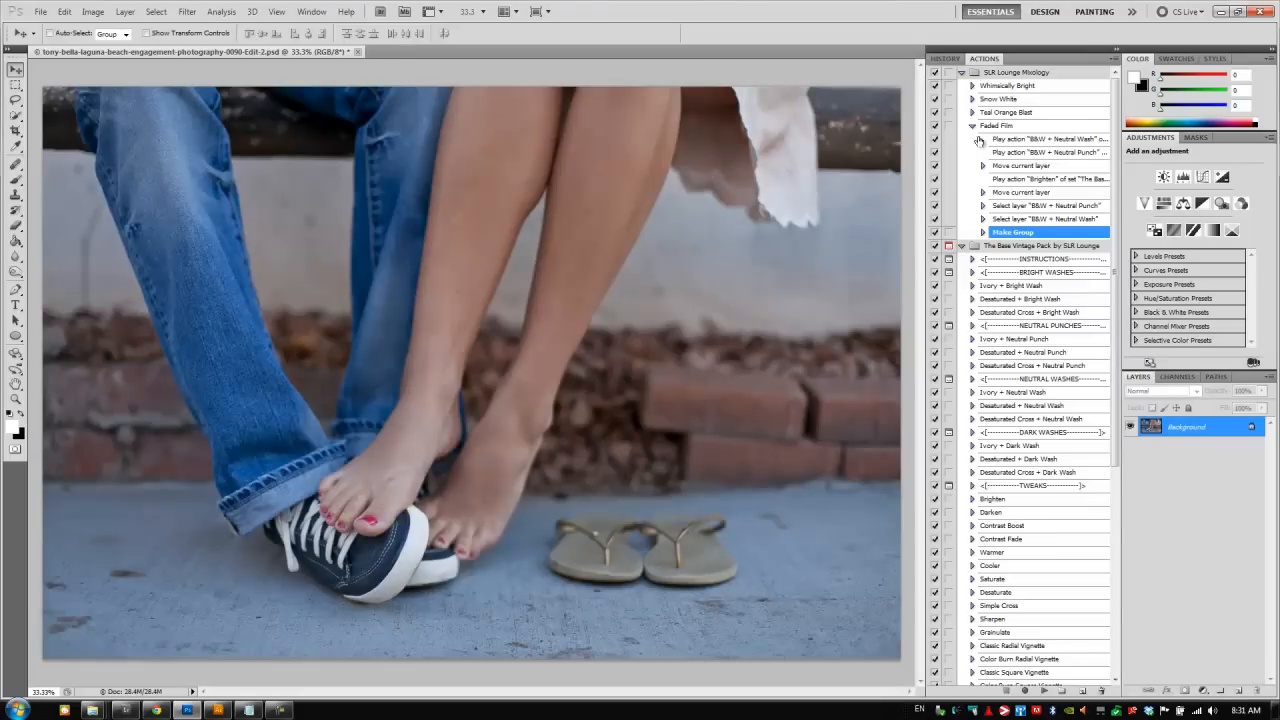
Collapse the recorded Faded Film action's steps in the Actions panel.
{"action": "left_click", "coordinate": [972, 124]}
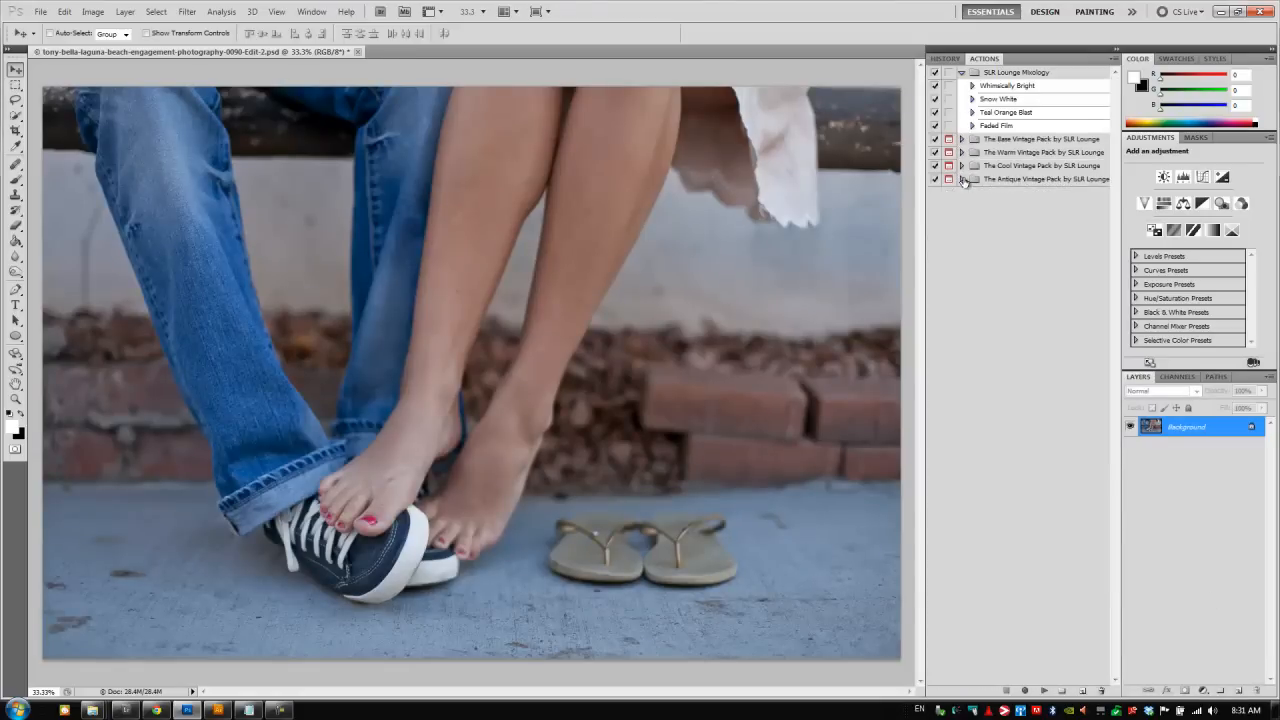
{"action": "left_click", "coordinate": [996, 124]}
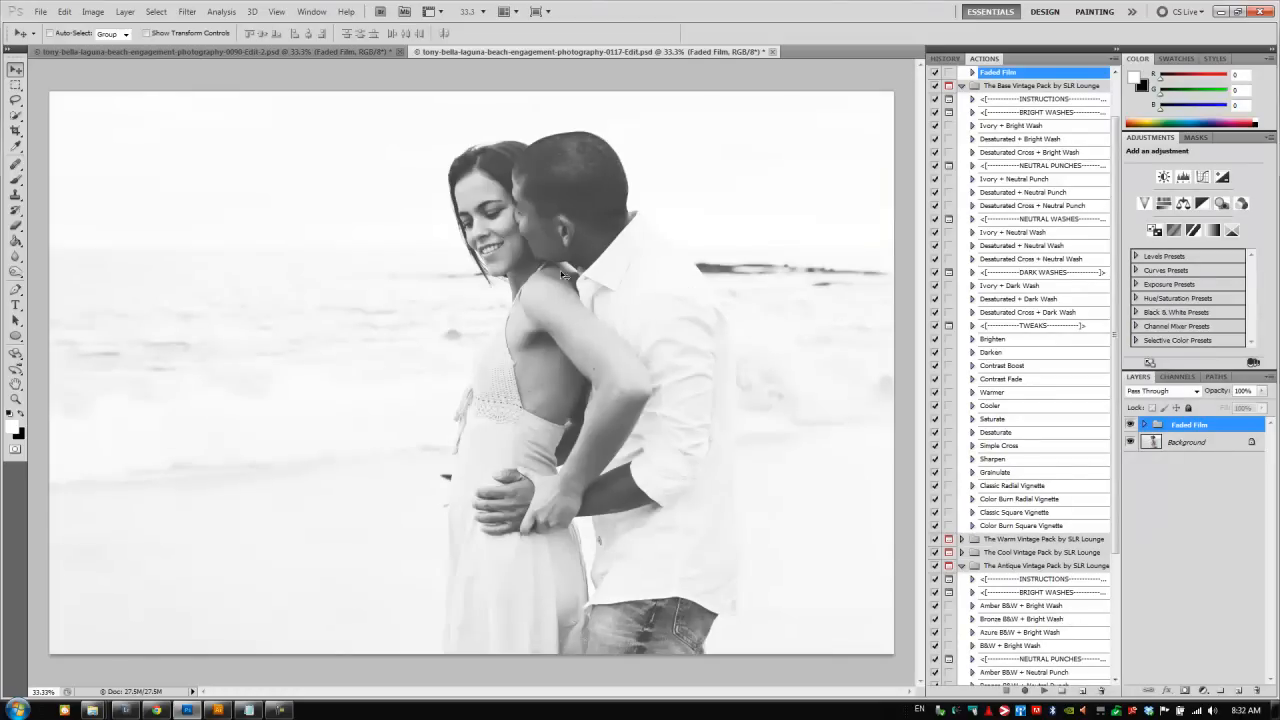
{"action": "mouse_move", "coordinate": [998, 404]}
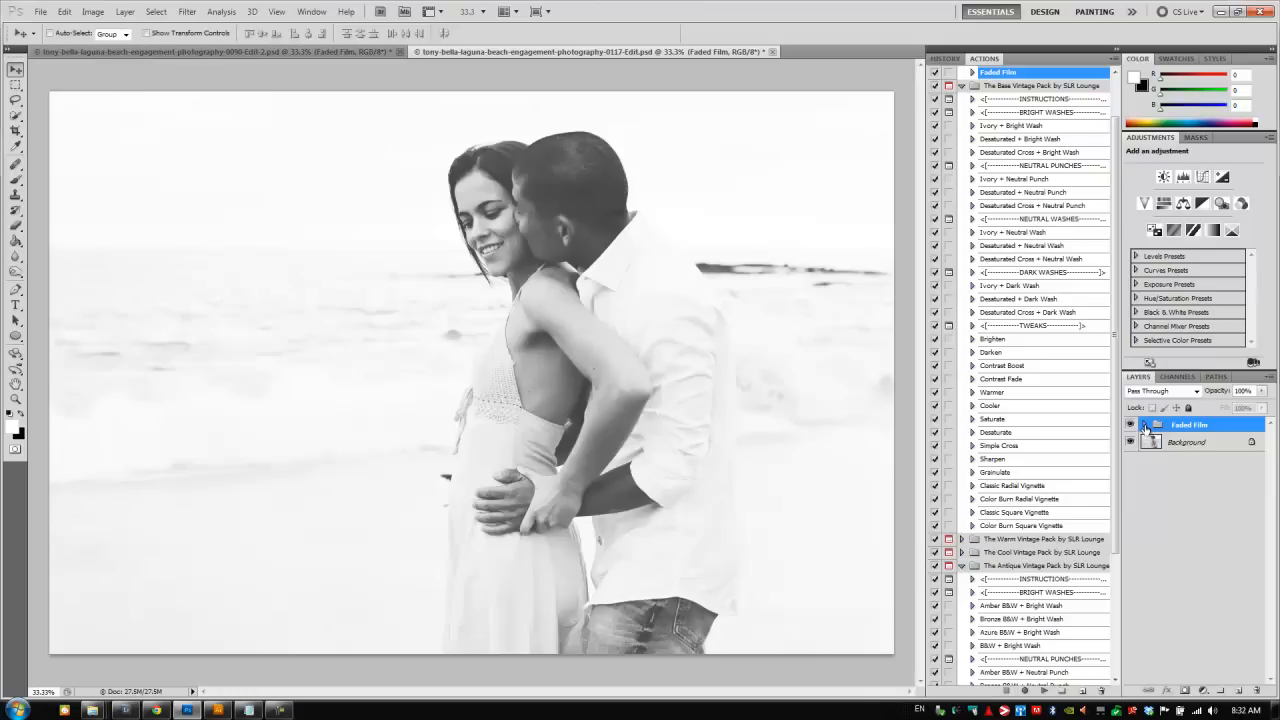
Expand the Faded Film group to show its Neutral Punch, Brighten and Neutral Wash layers.
{"action": "left_click", "coordinate": [1146, 424]}
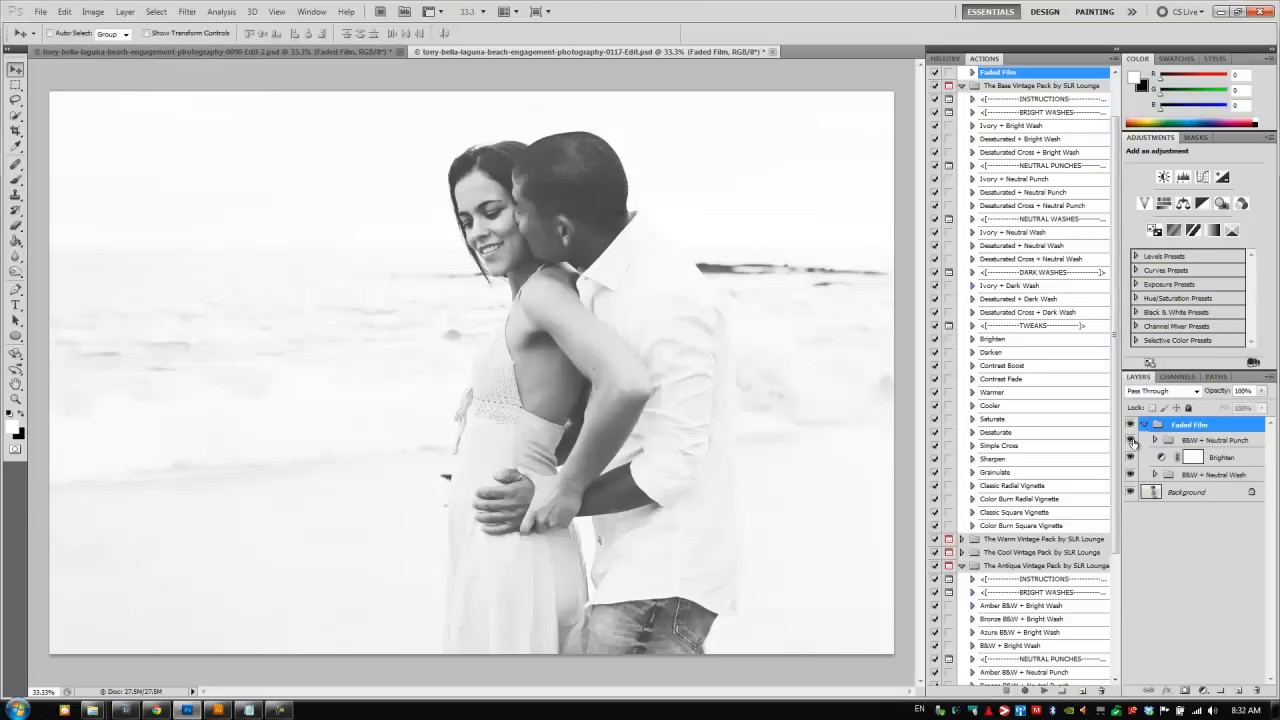
{"action": "left_click", "coordinate": [1130, 440]}
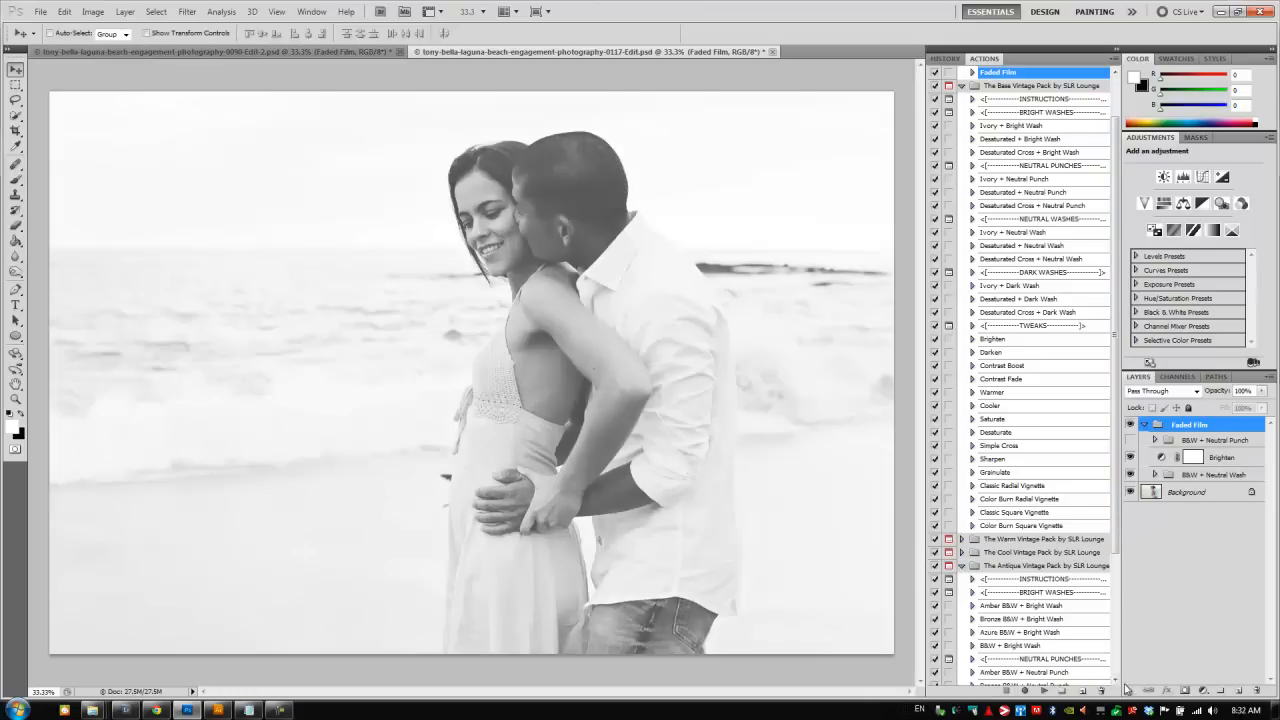